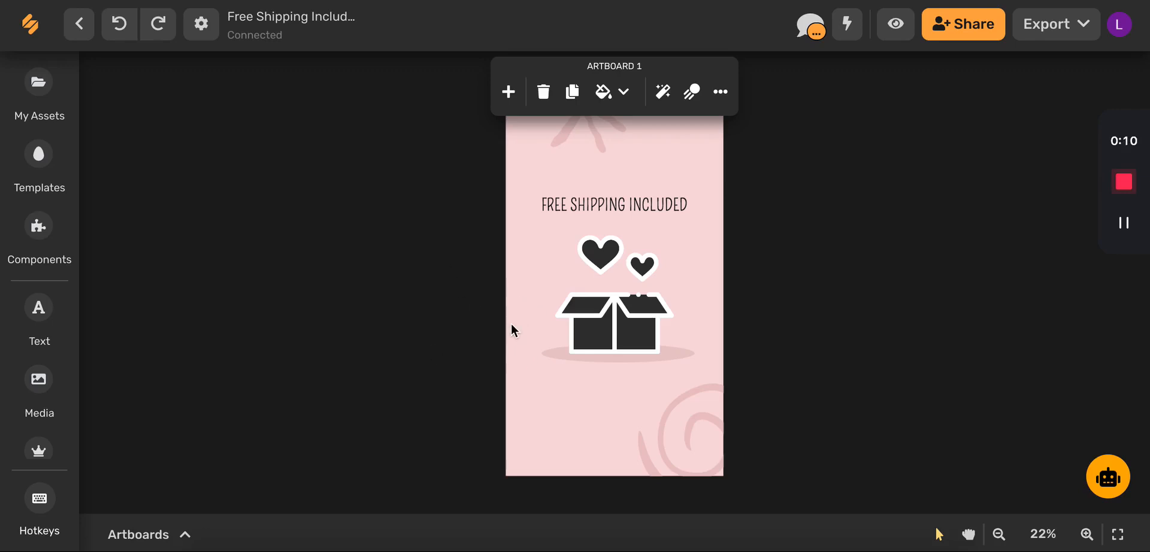
Save the box-and-hearts graphic on the Free Shipping story as a component via Create Component.
click(615, 320)
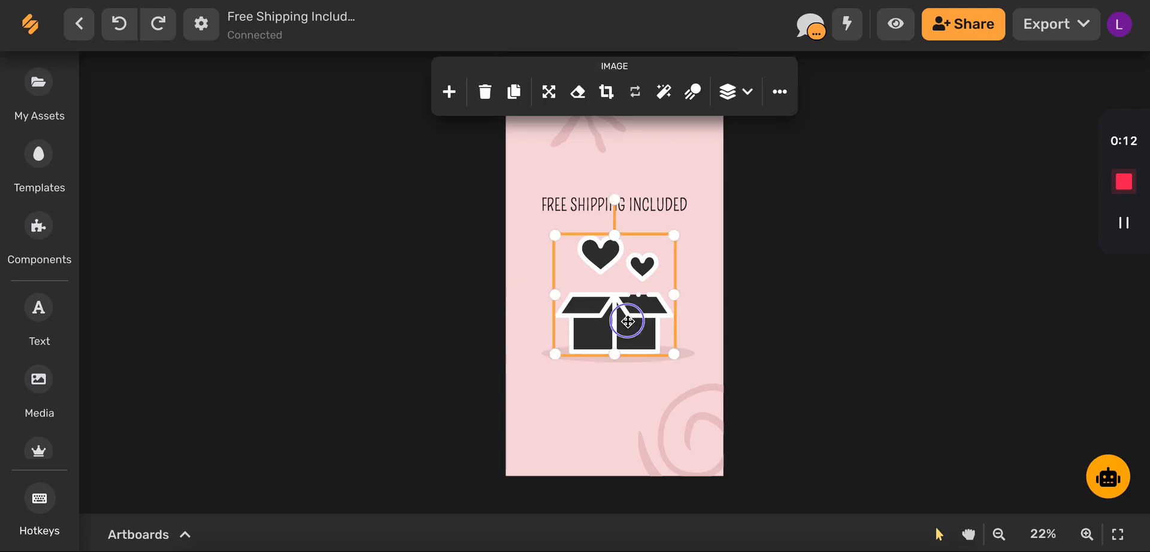
right_click(627, 320)
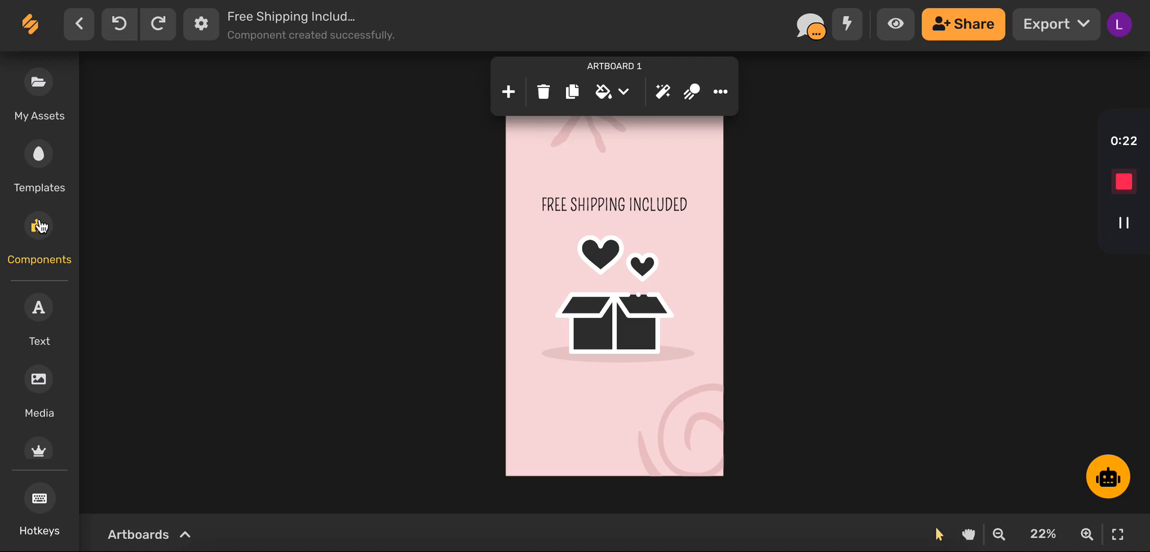
Show the My Components library with the new box-and-hearts component listed first.
click(39, 235)
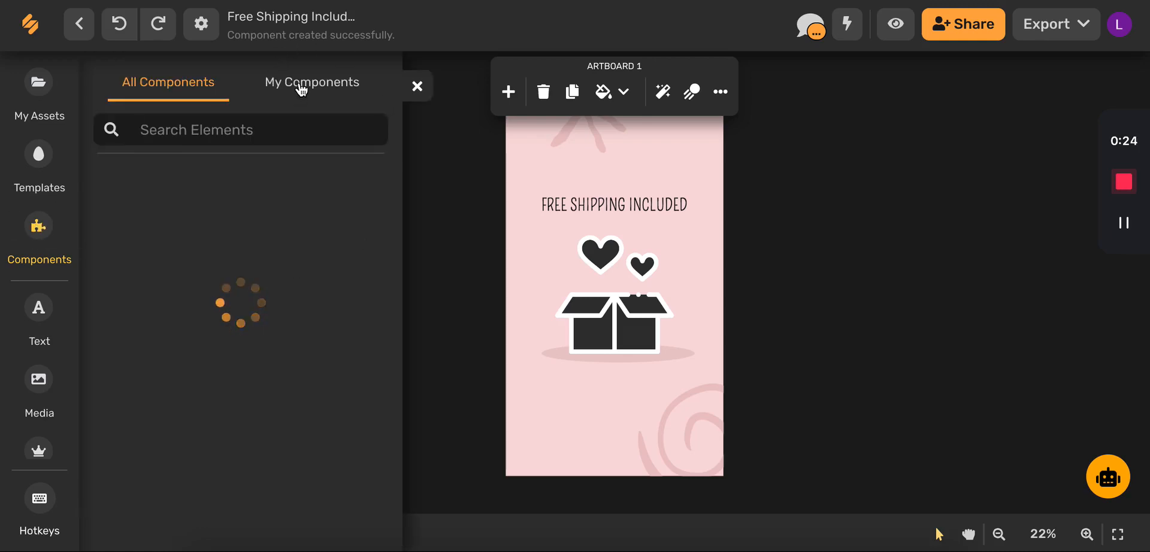
click(310, 82)
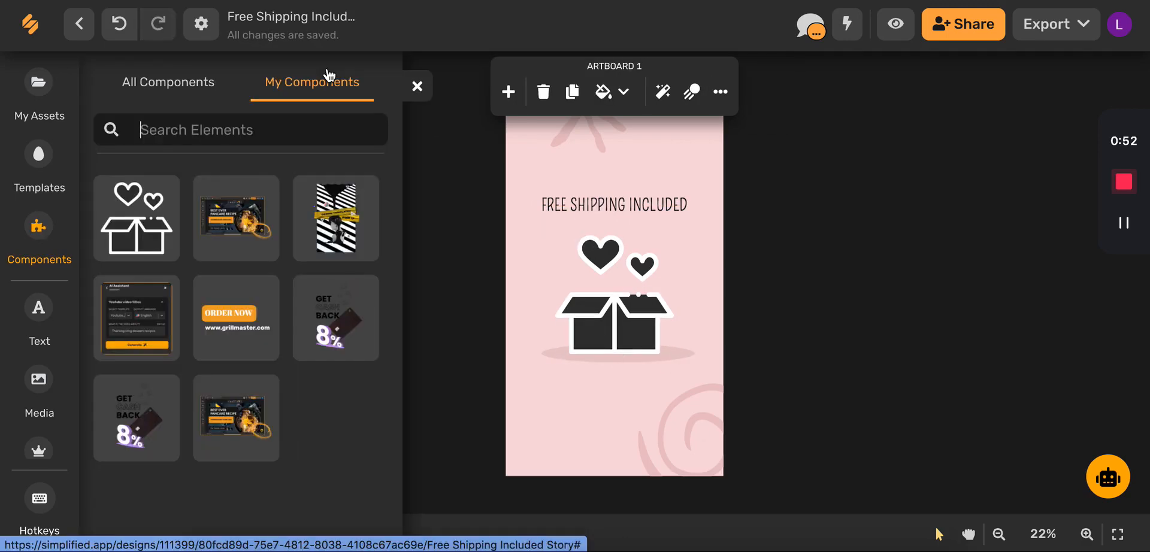
click(136, 218)
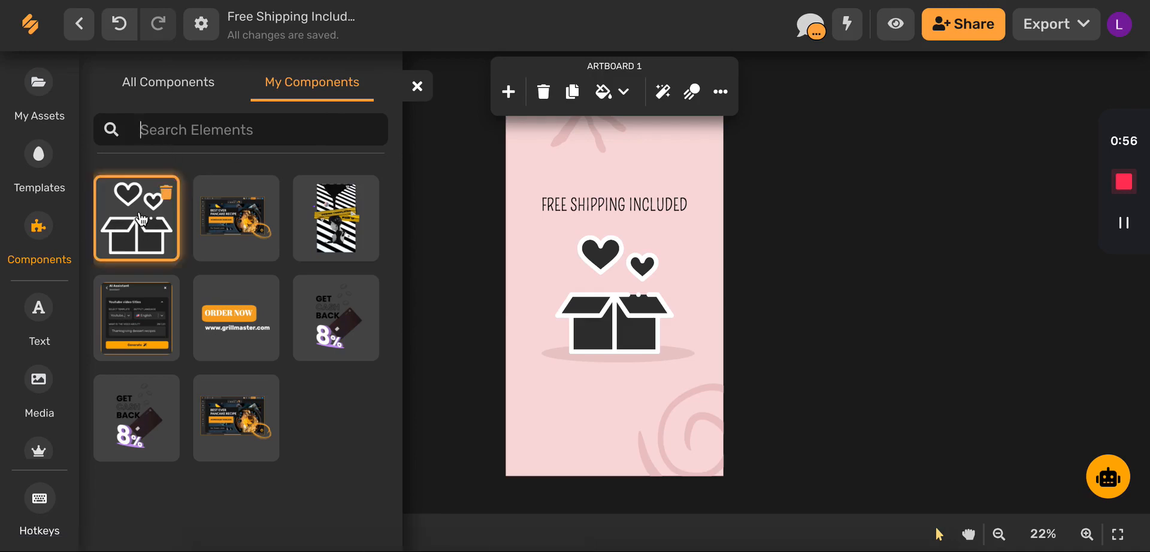
Delete the box-and-hearts component from My Components and close the components panel.
click(167, 191)
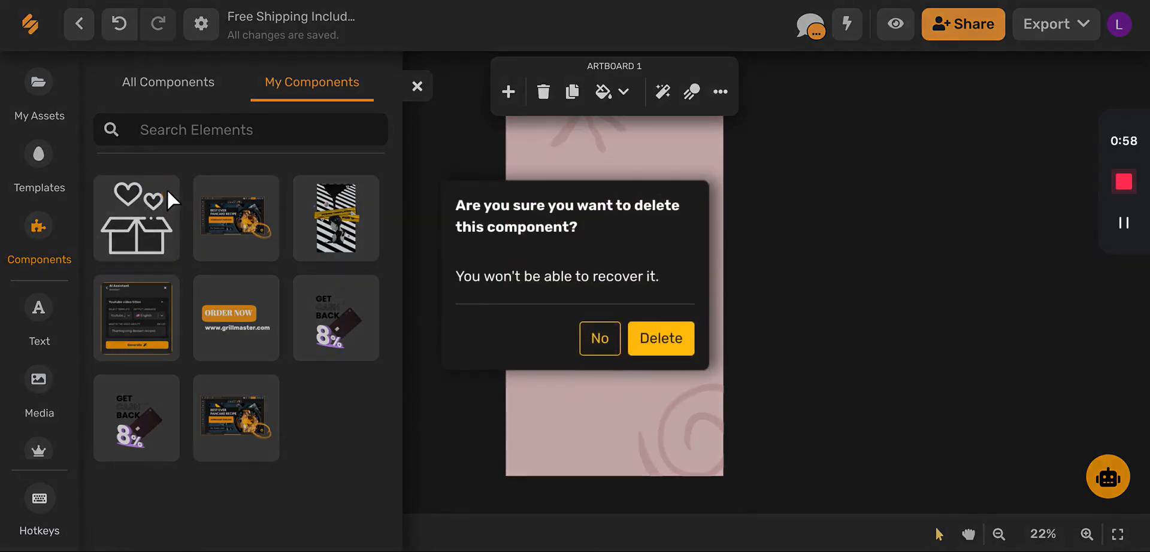
mouse_move(660, 338)
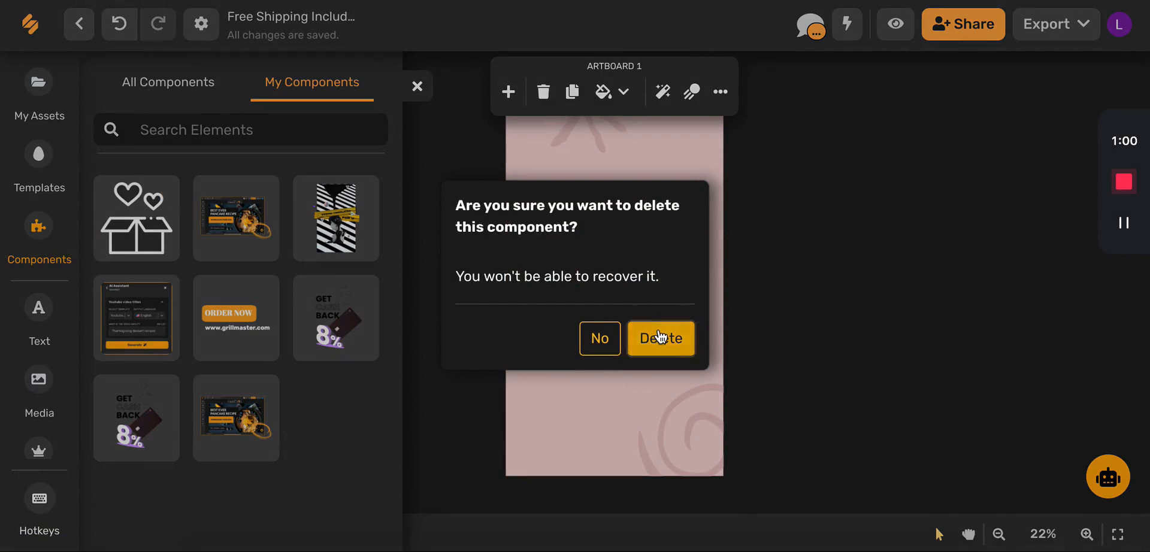
click(659, 338)
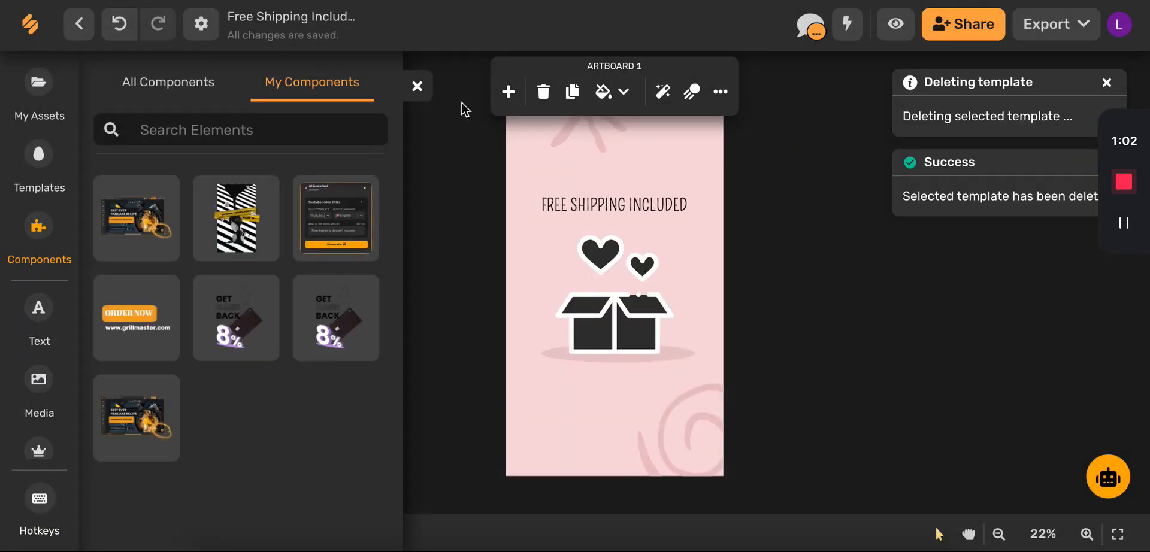
click(418, 85)
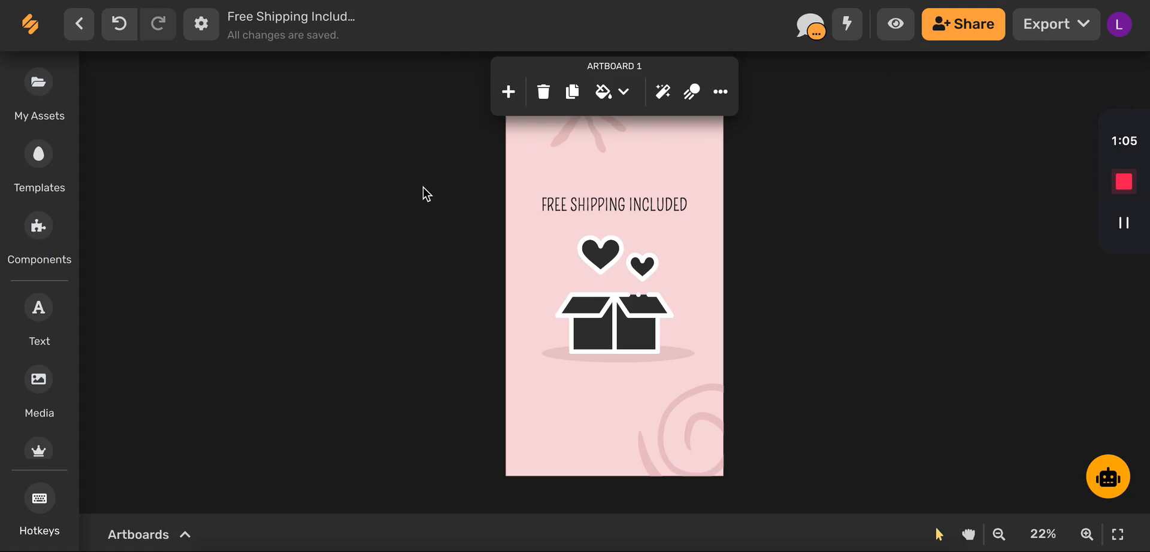